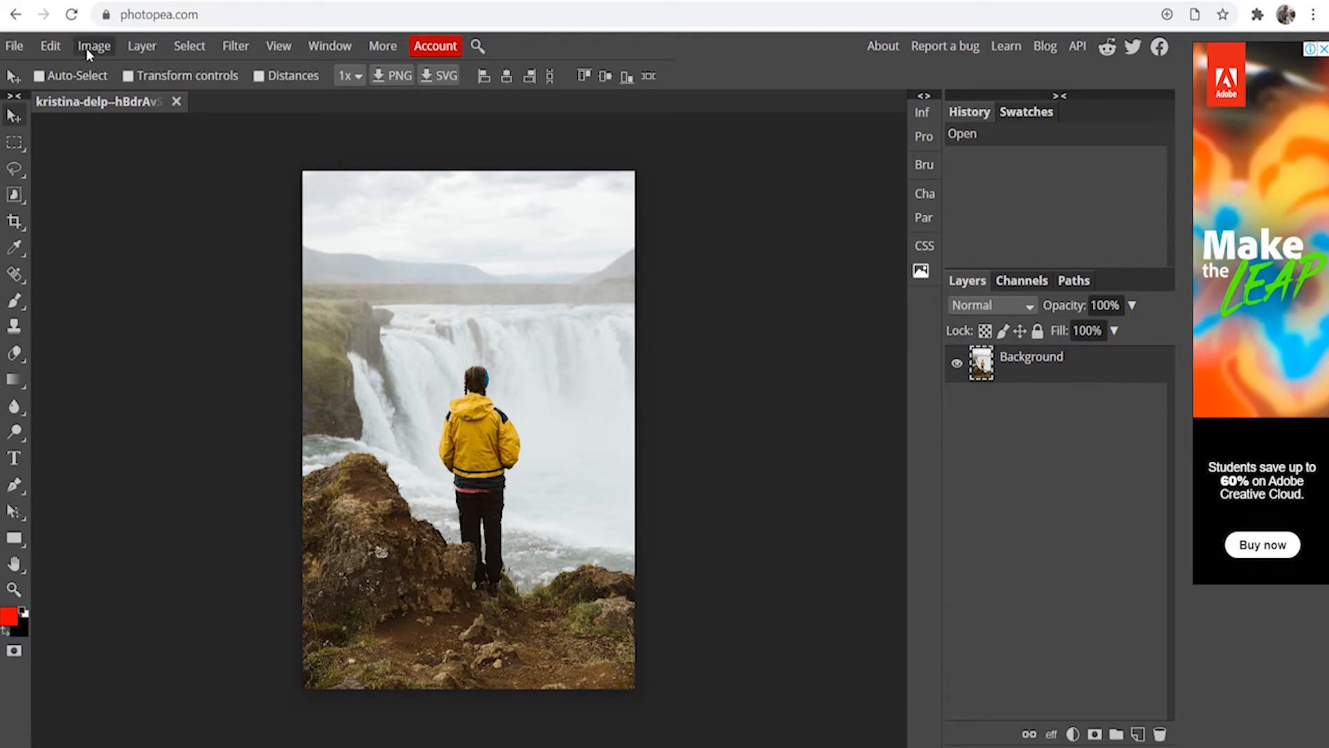
- Reach the Black & White adjustment through Image > Adjustments for the waterfall photo
{"action": "left_click", "coordinate": [94, 46]}
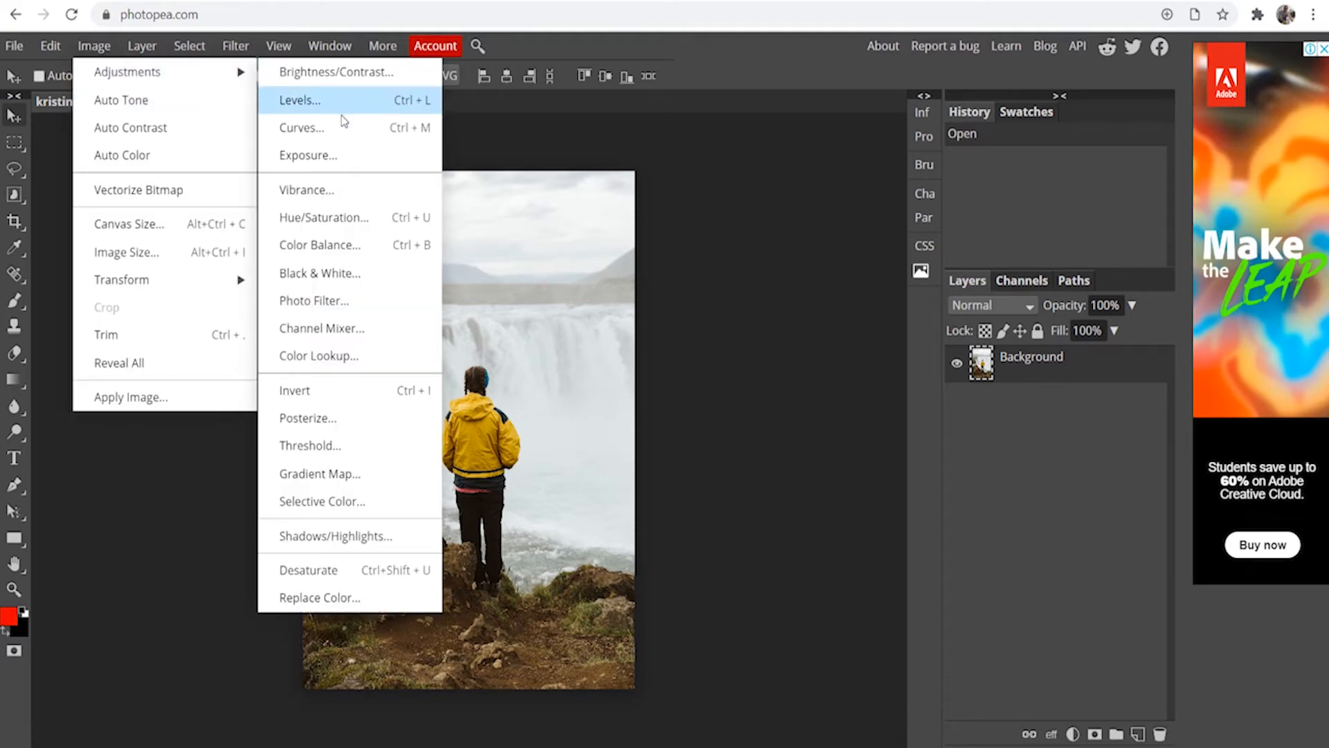
{"action": "mouse_move", "coordinate": [345, 273]}
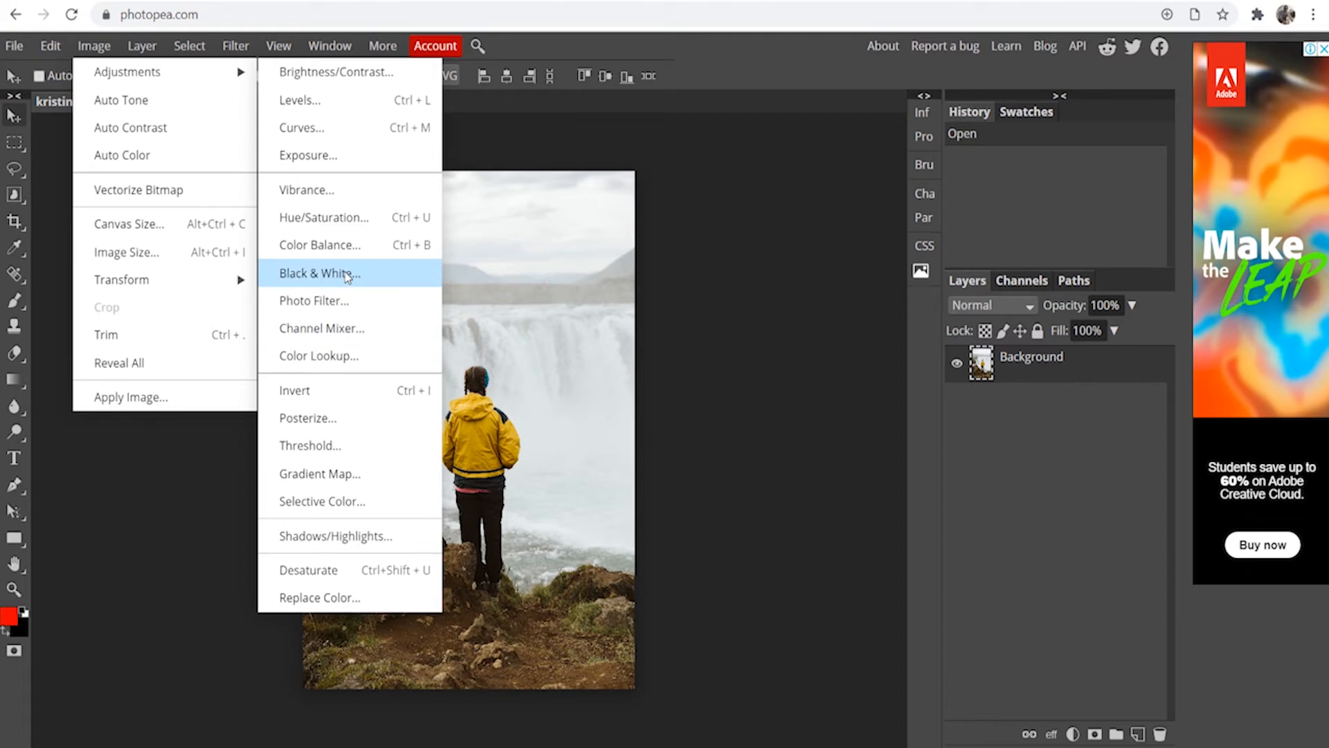
{"action": "left_click", "coordinate": [320, 273]}
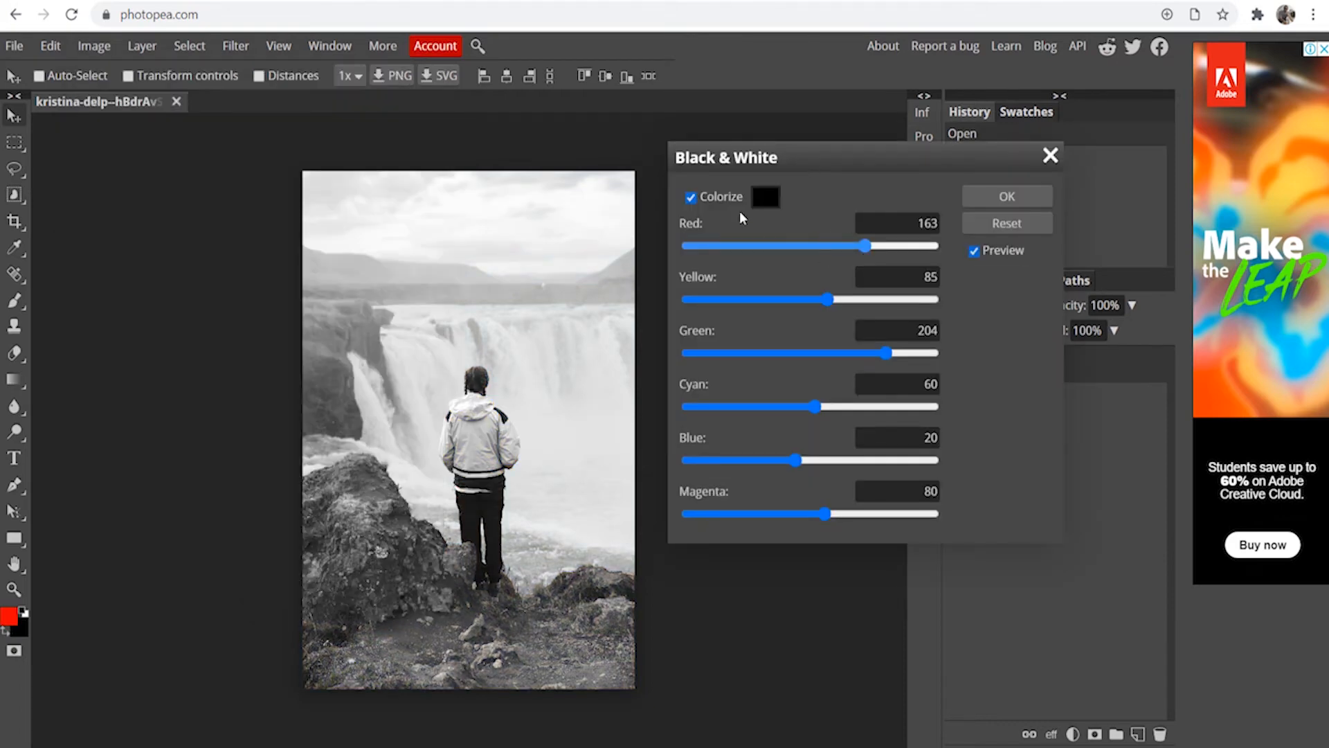
- Lower the Red channel to 0 and confirm the black-and-white conversion
{"action": "left_click_drag", "start_coordinate": [839, 246], "coordinate": [810, 247]}
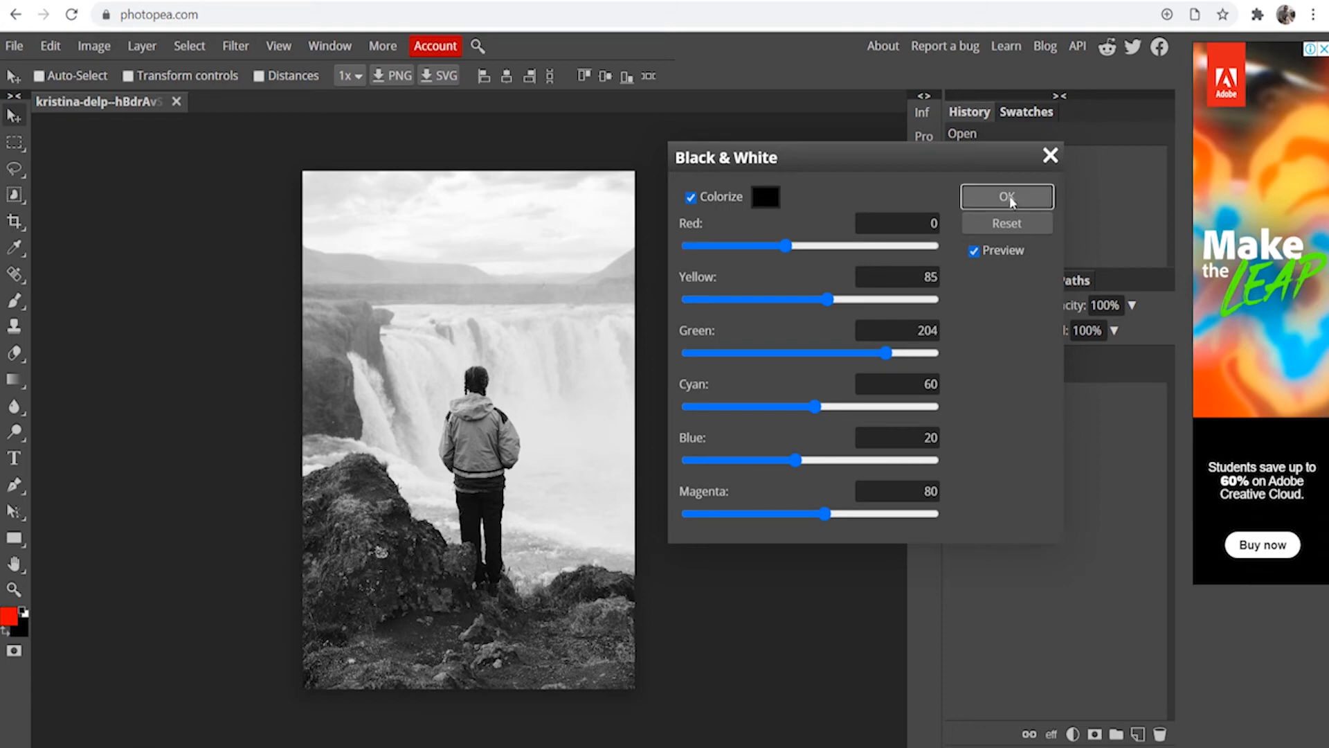
{"action": "left_click", "coordinate": [1007, 196]}
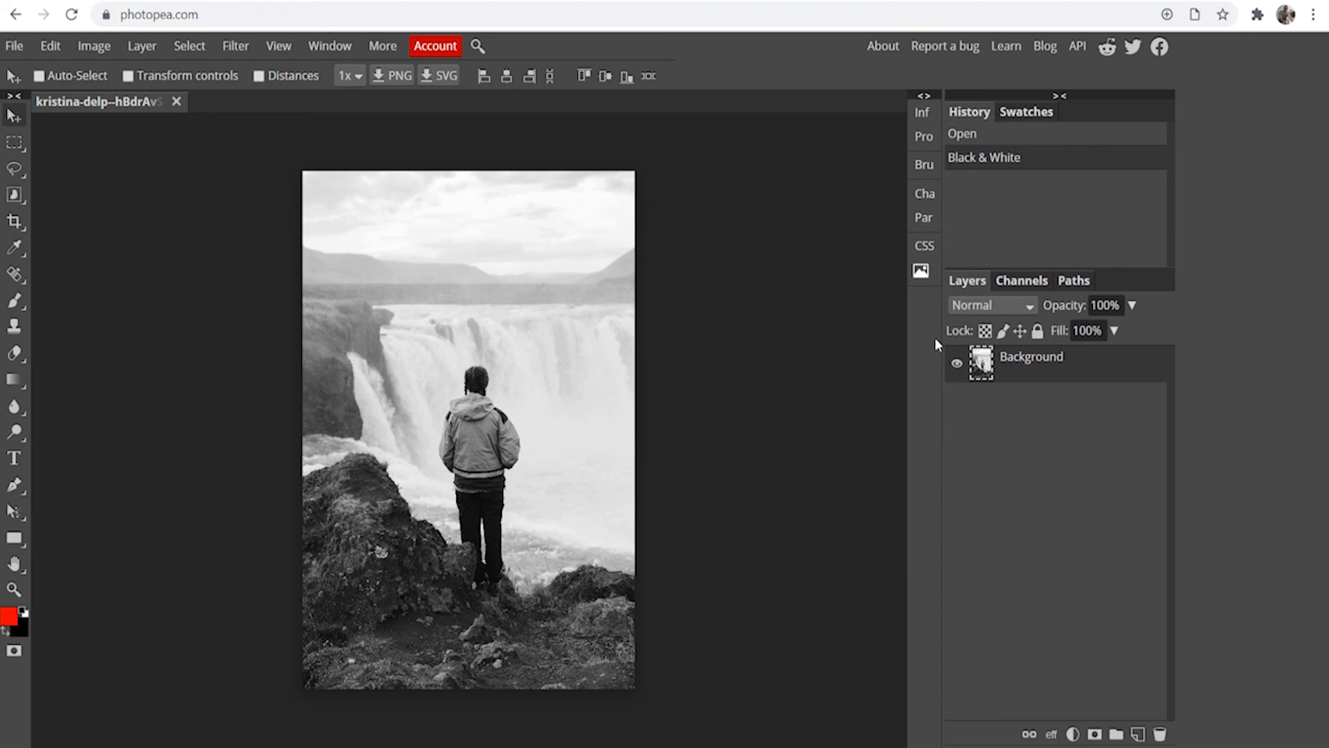